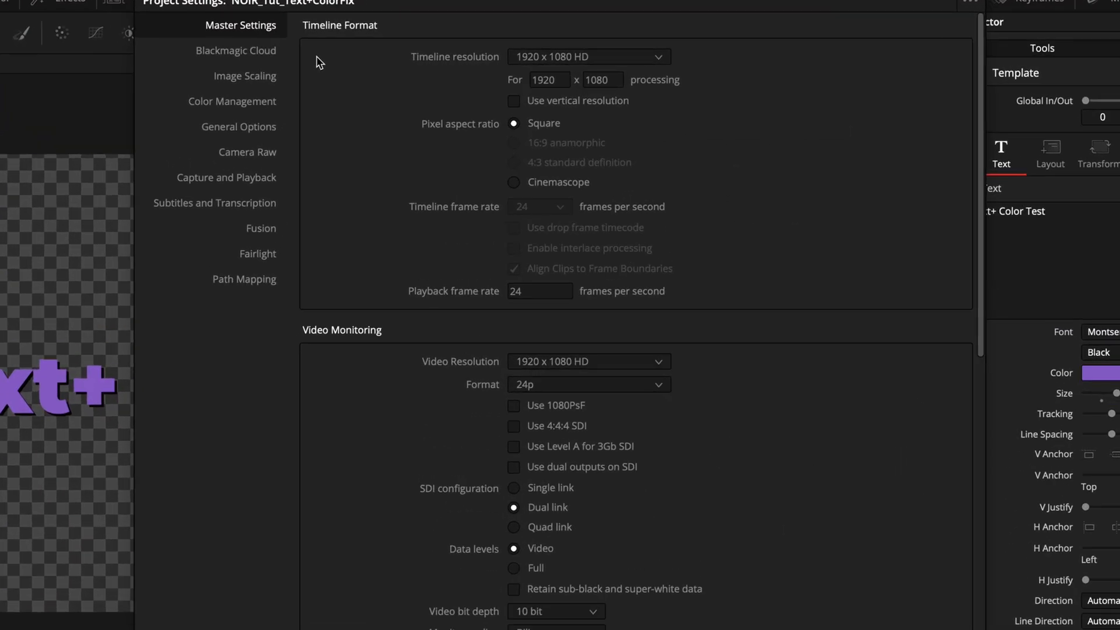
- Review the Color processing mode list in Project Settings, leaving HDR DaVinci Wide Gamut Intermediate unchanged
click(230, 100)
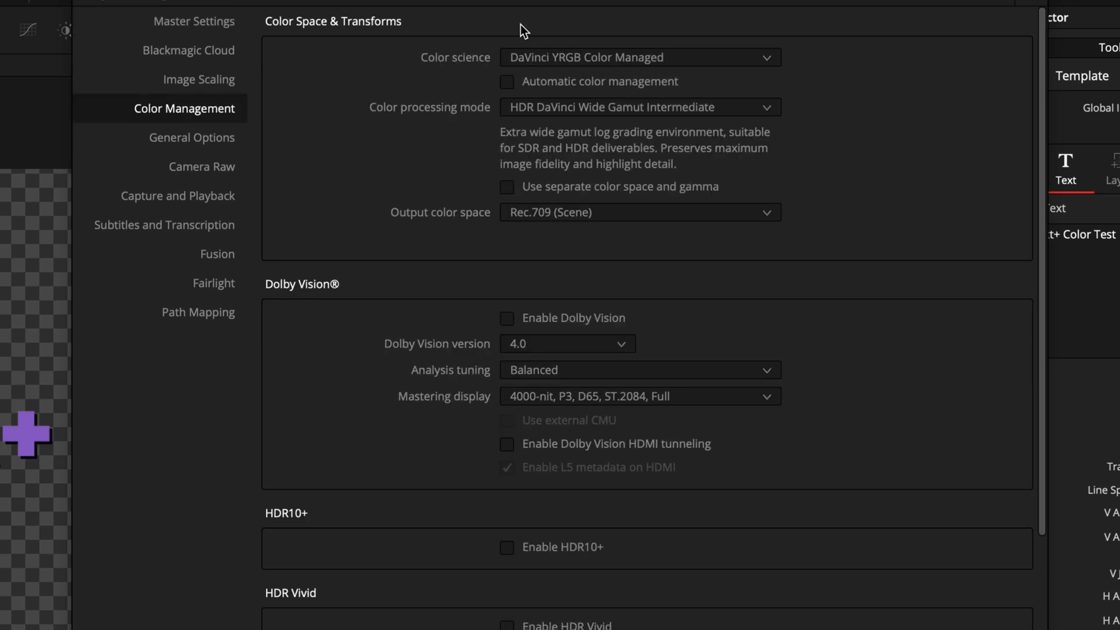
click(639, 107)
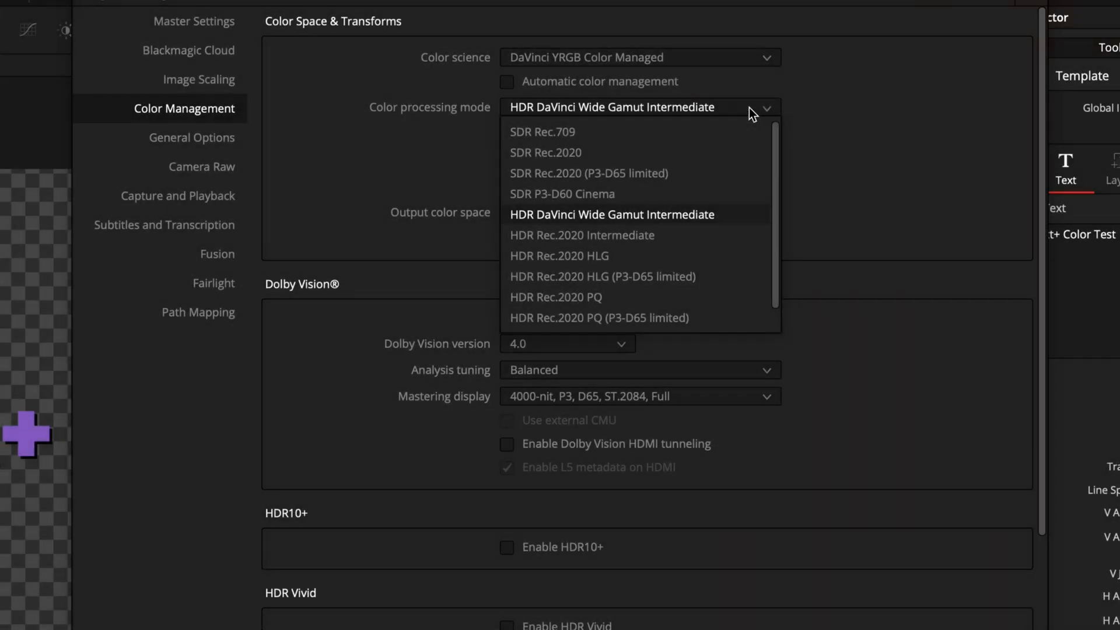
click(610, 215)
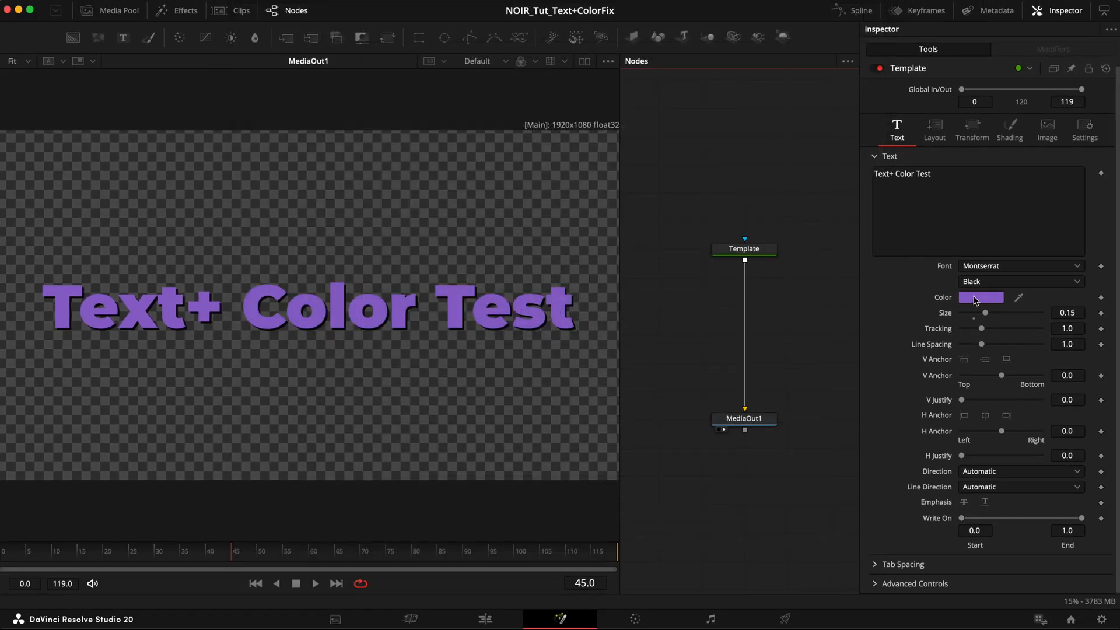
- Read the Text+ color swatch as hex 8967C5 in the Colors window, then close it
click(980, 297)
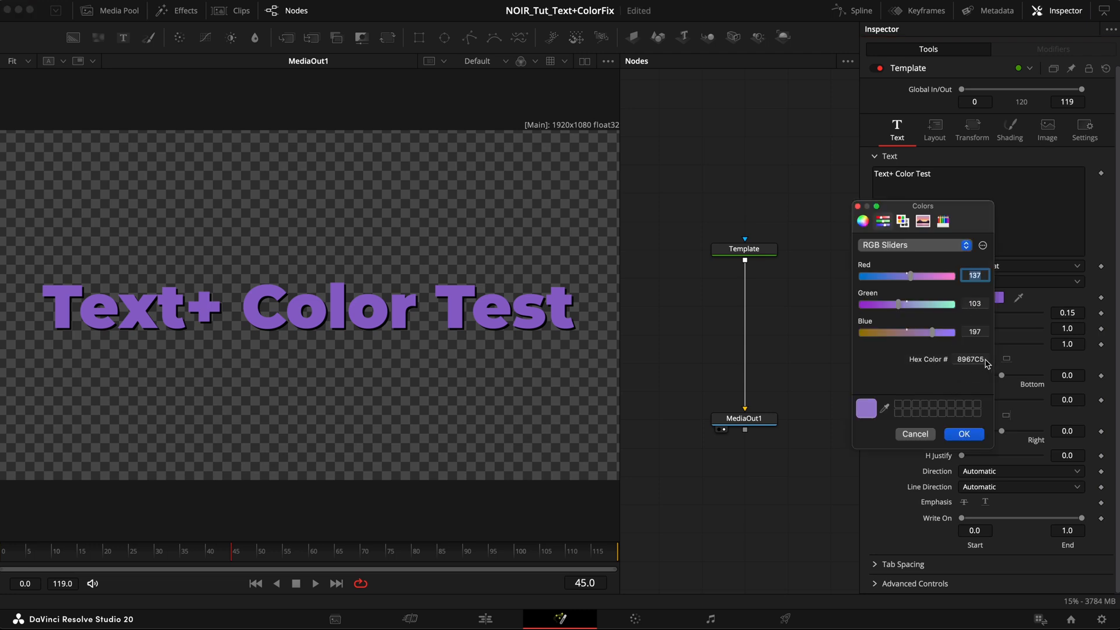
click(969, 358)
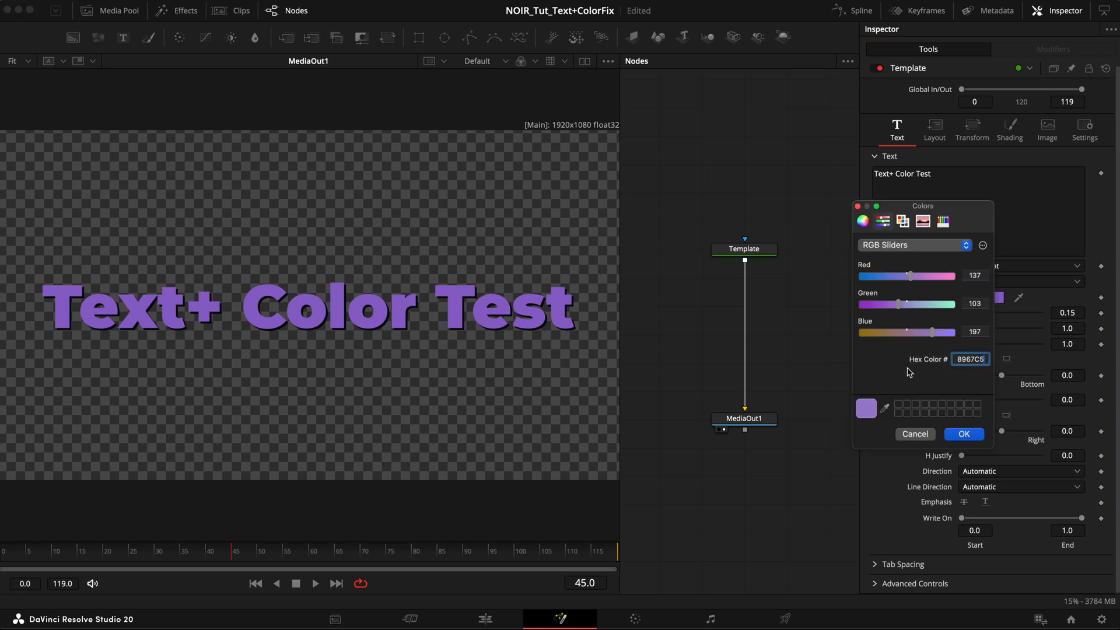
click(963, 434)
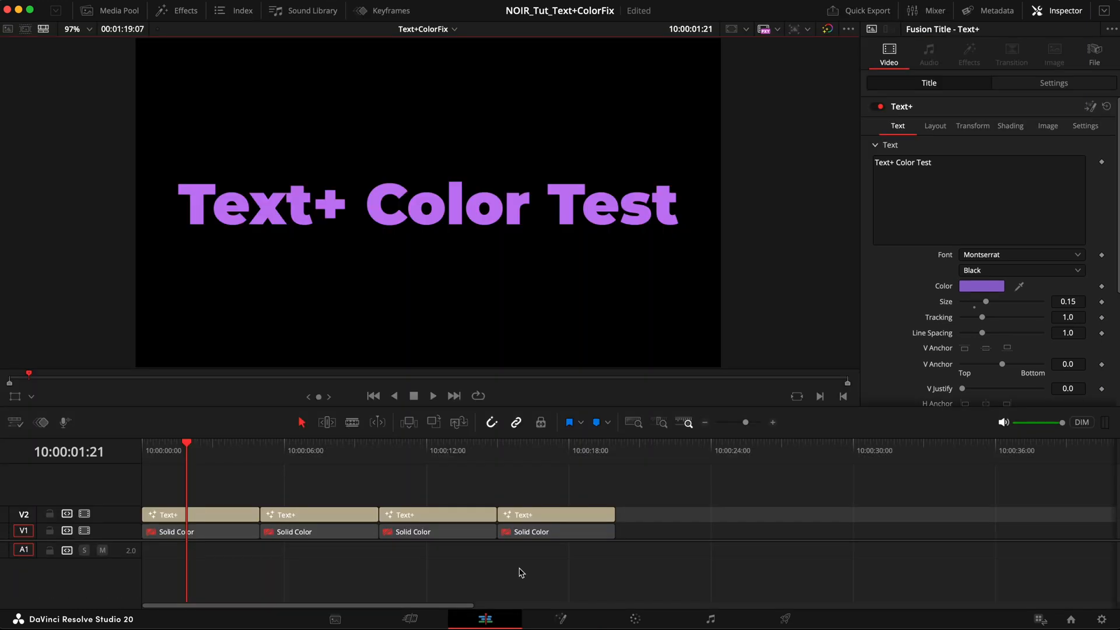
- Set the first Solid Color clip's Generator Color to hex 8967C5
click(175, 532)
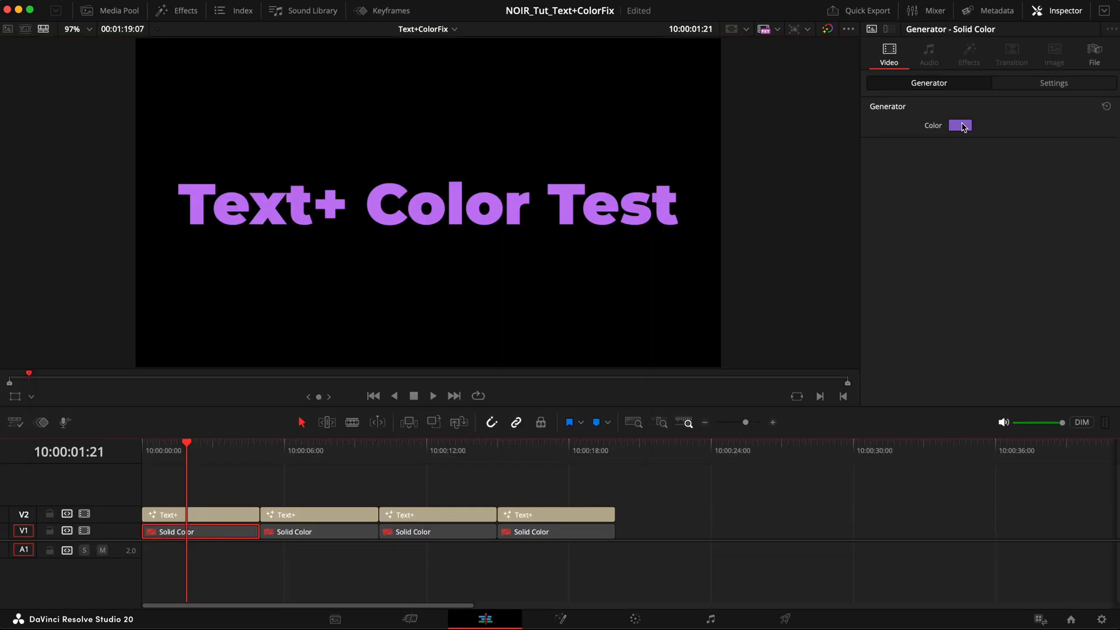
click(960, 125)
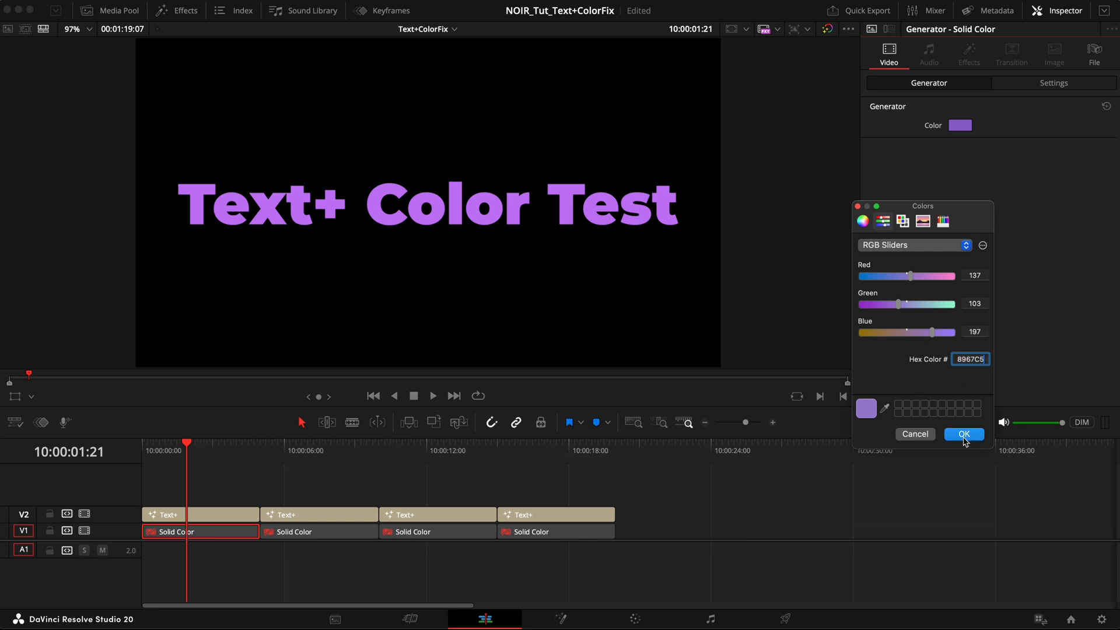
click(963, 433)
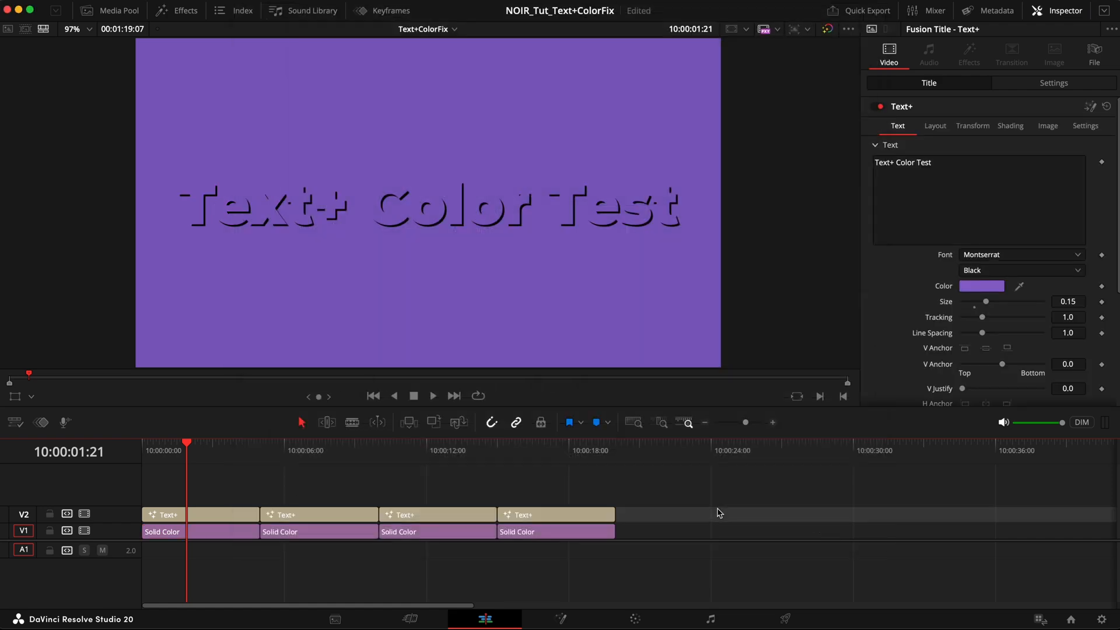
click(546, 443)
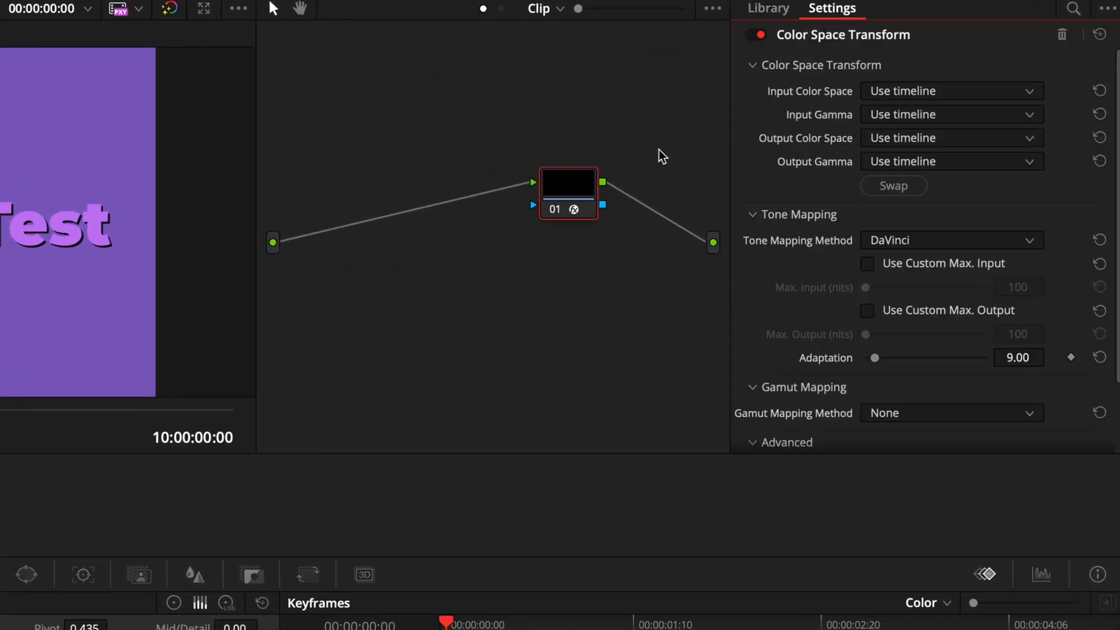
- Set the Color Space Transform's Input Color Space to Rec.709 and Input Gamma to Gamma 2.4
click(949, 115)
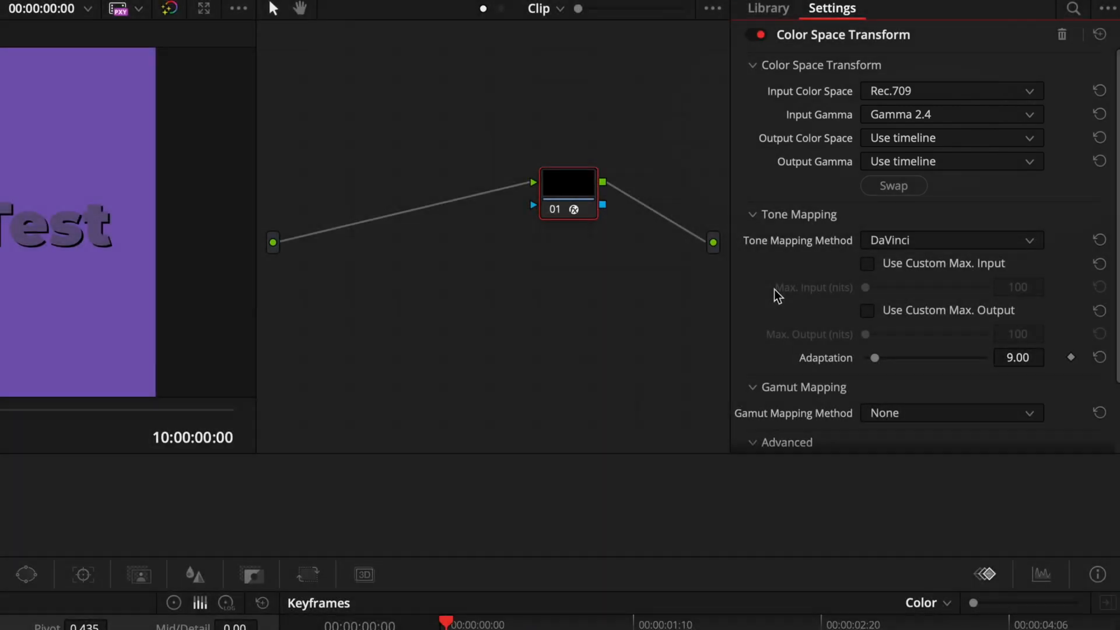
scroll(down, 3)
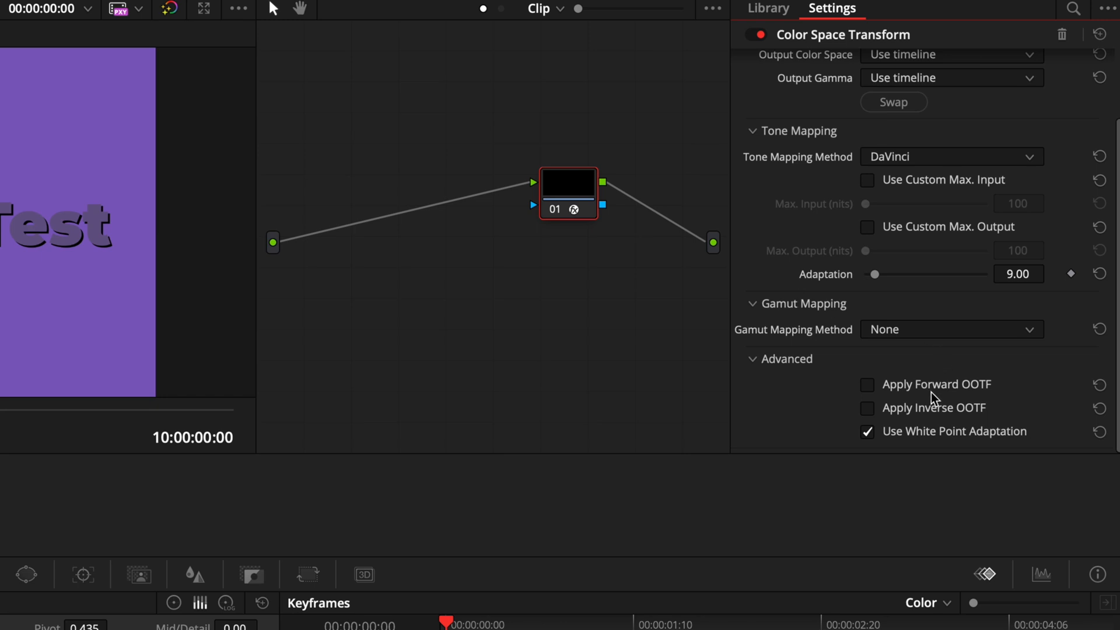
click(866, 408)
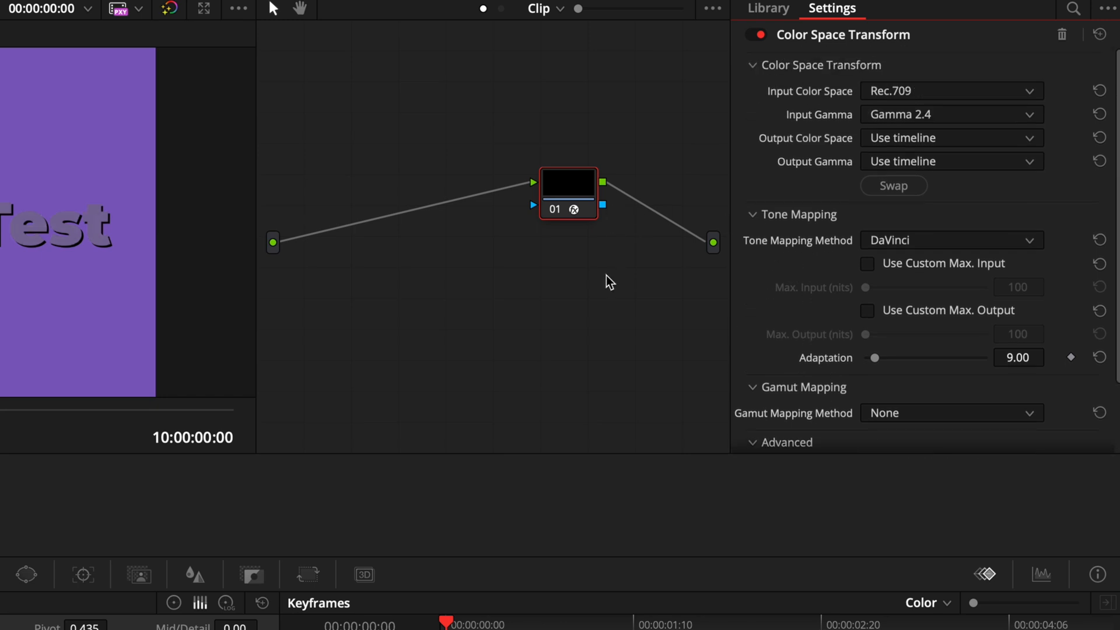
- Add Color Space Transform node 02 before 01 with Linear output gamma and a chosen tone mapping method
drag(859, 350, 407, 235)
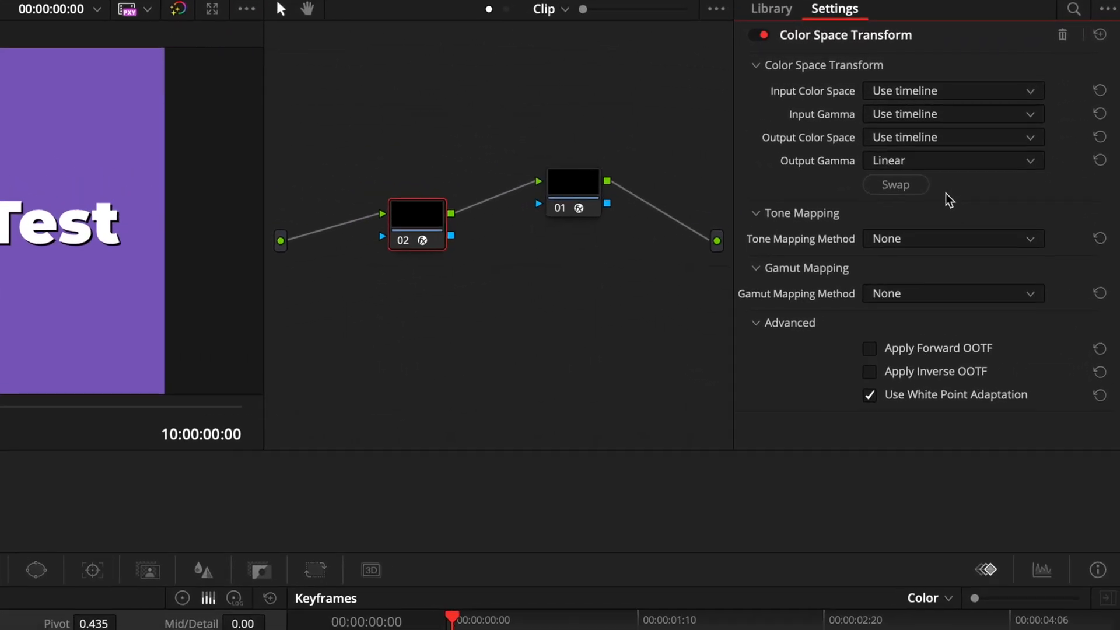
click(952, 239)
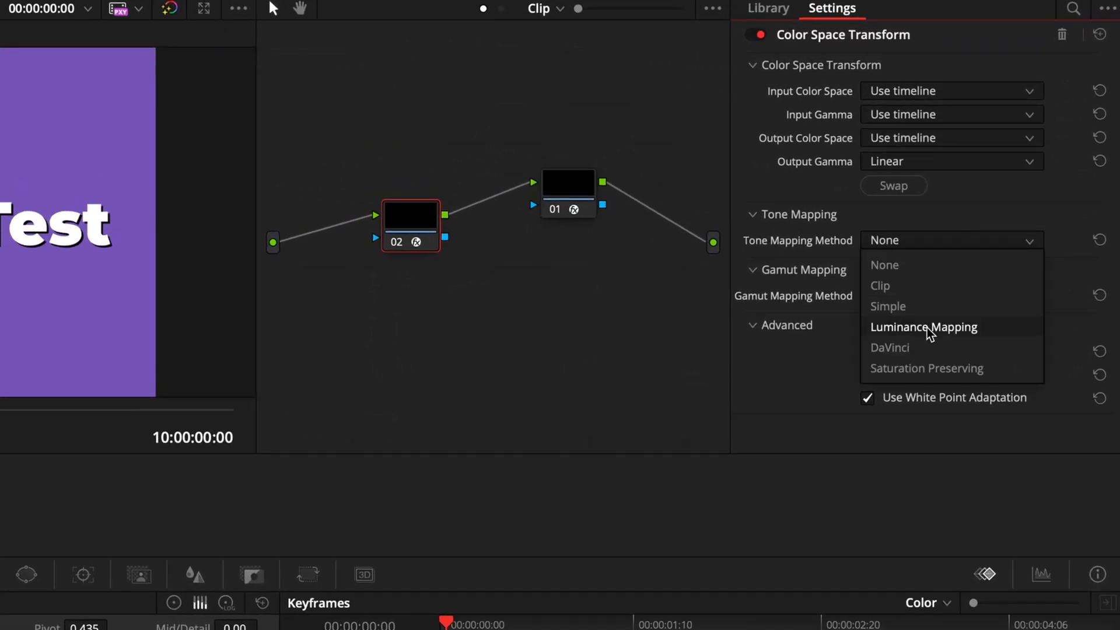
click(889, 348)
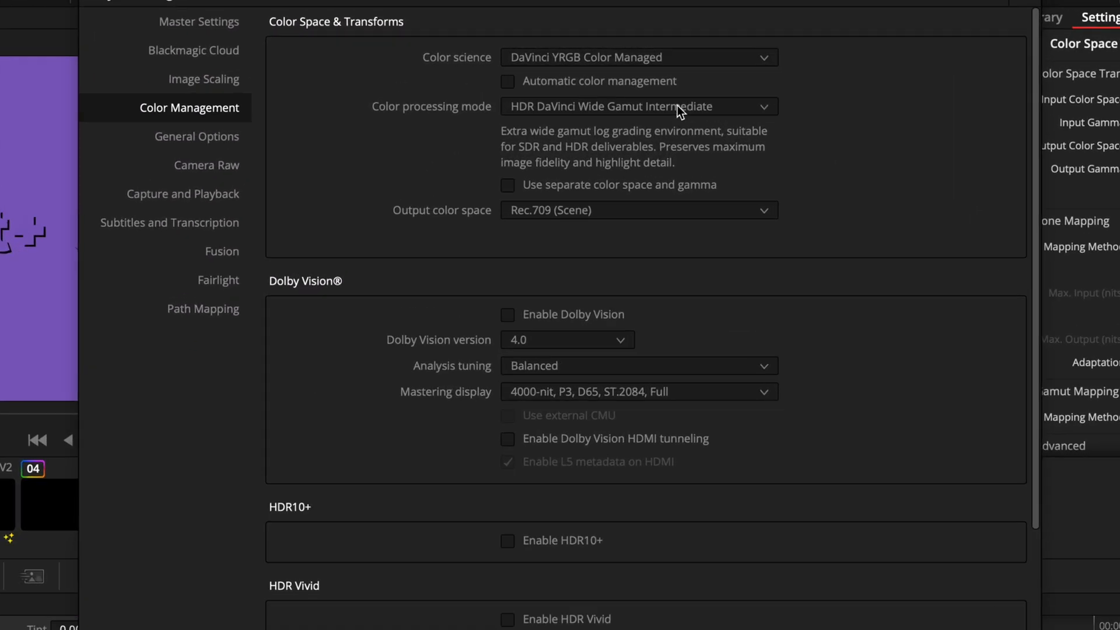
- Enable Automatic color management with SDR processing and SDR Rec.709 output in Project Settings
click(508, 81)
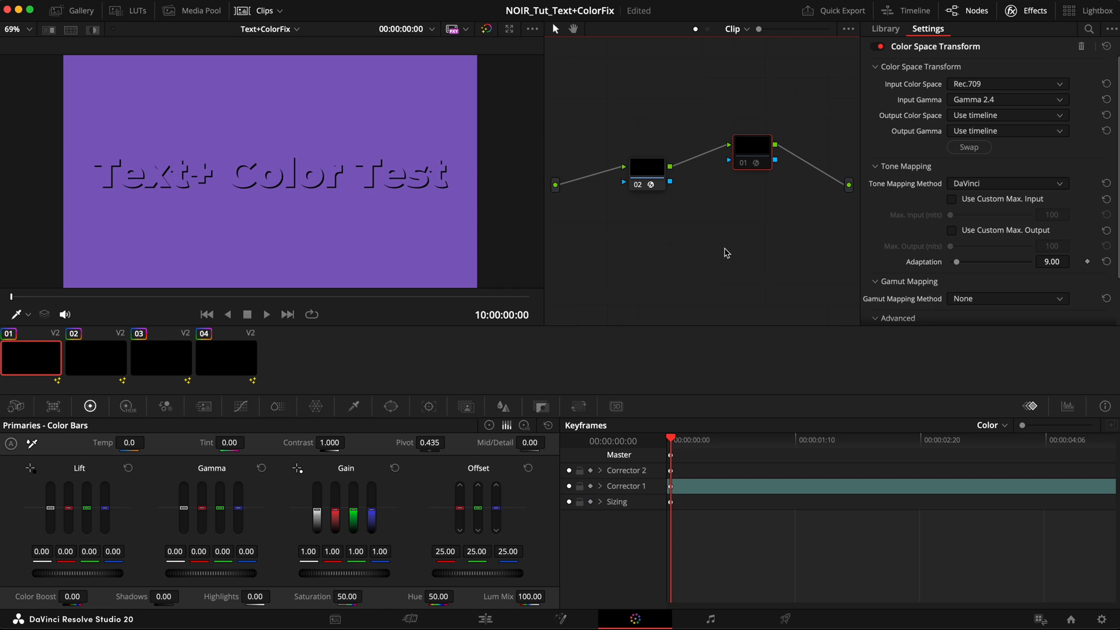
click(609, 89)
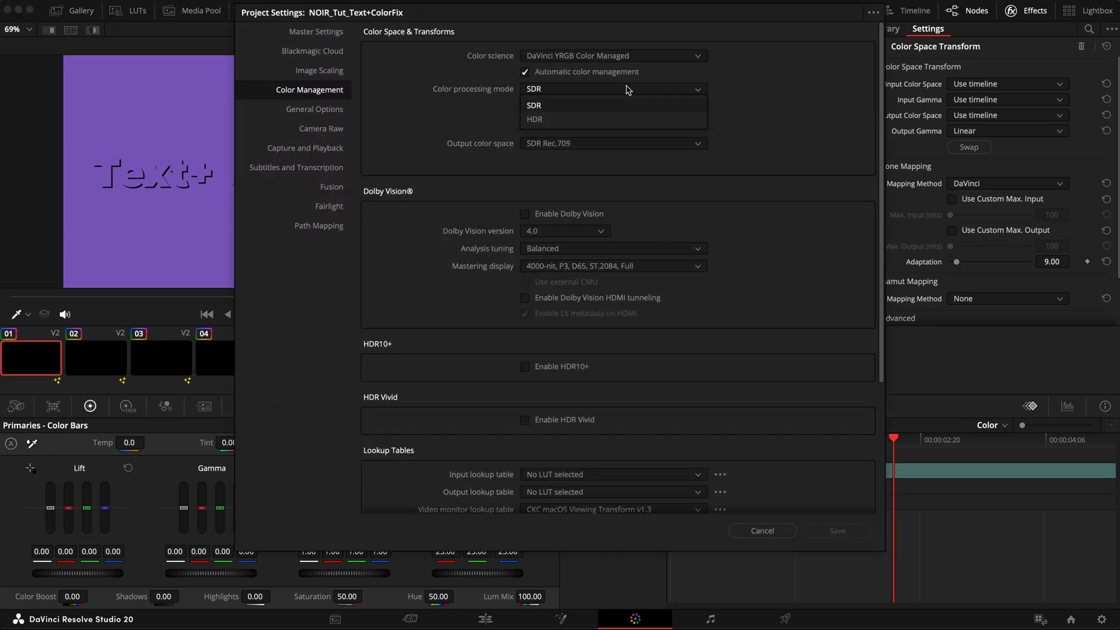
- Save Color processing mode as HDR and set node 02's custom max output to 106 nits
click(533, 119)
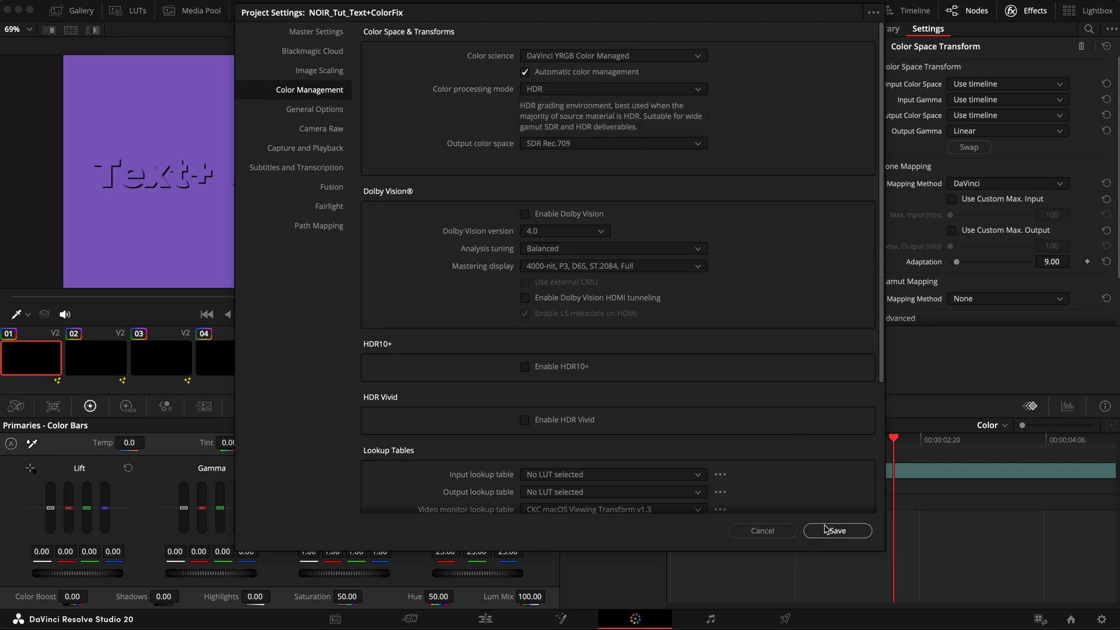
click(836, 531)
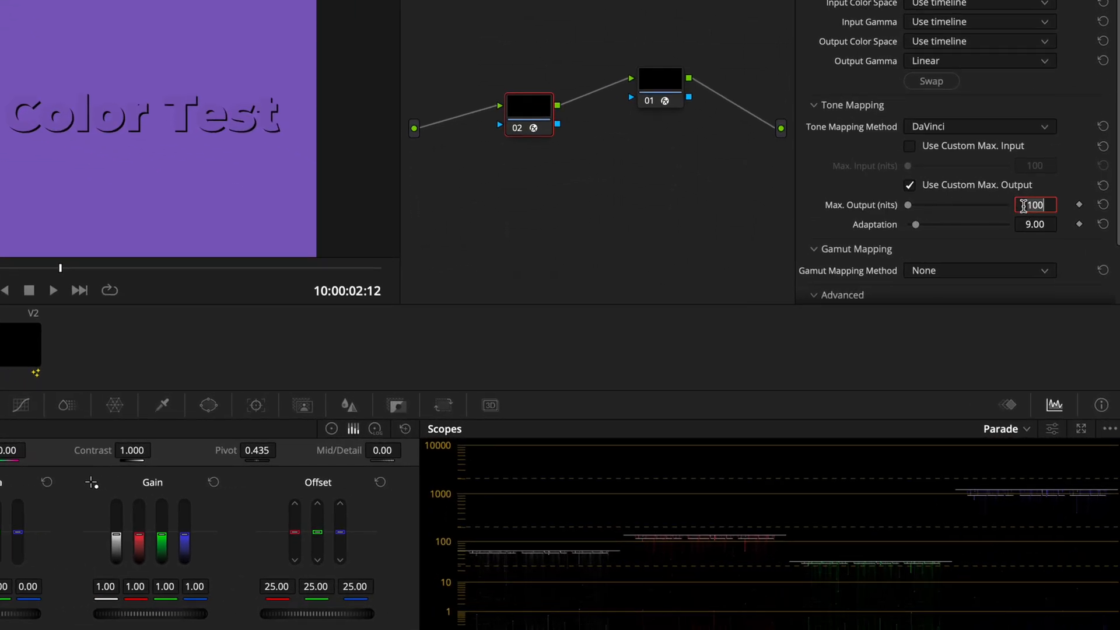
text(106)
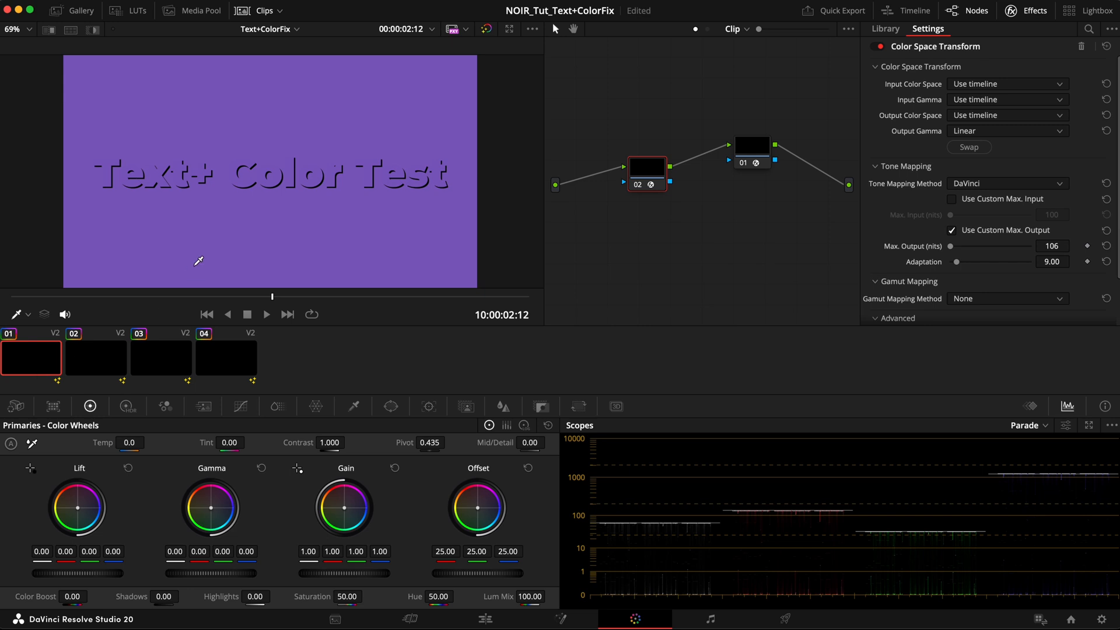
- Select clip 04 with the green background and reopen Project Settings
click(225, 357)
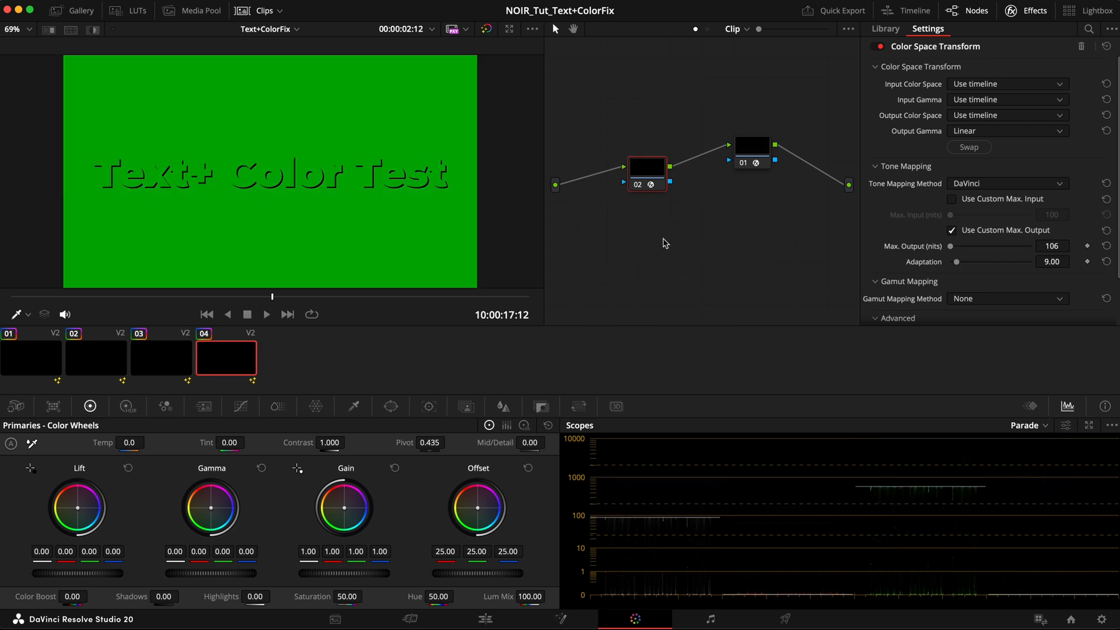
click(160, 357)
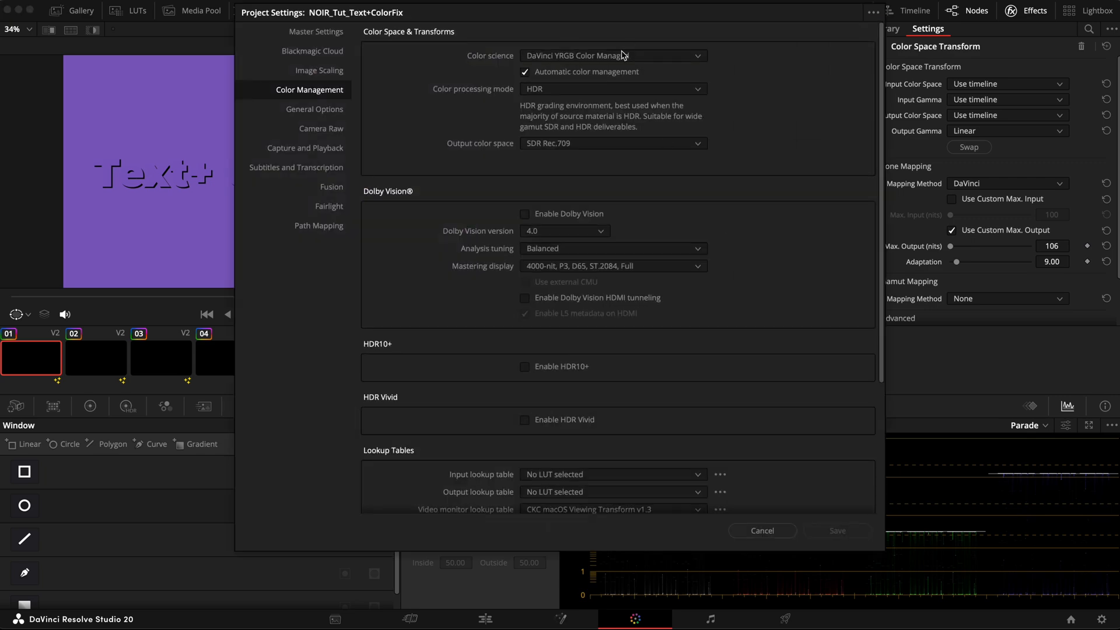
- Save Color science as ACEScct and add ACES Transform node 03 with Inverse Rec.709 BT.1886 input
click(611, 56)
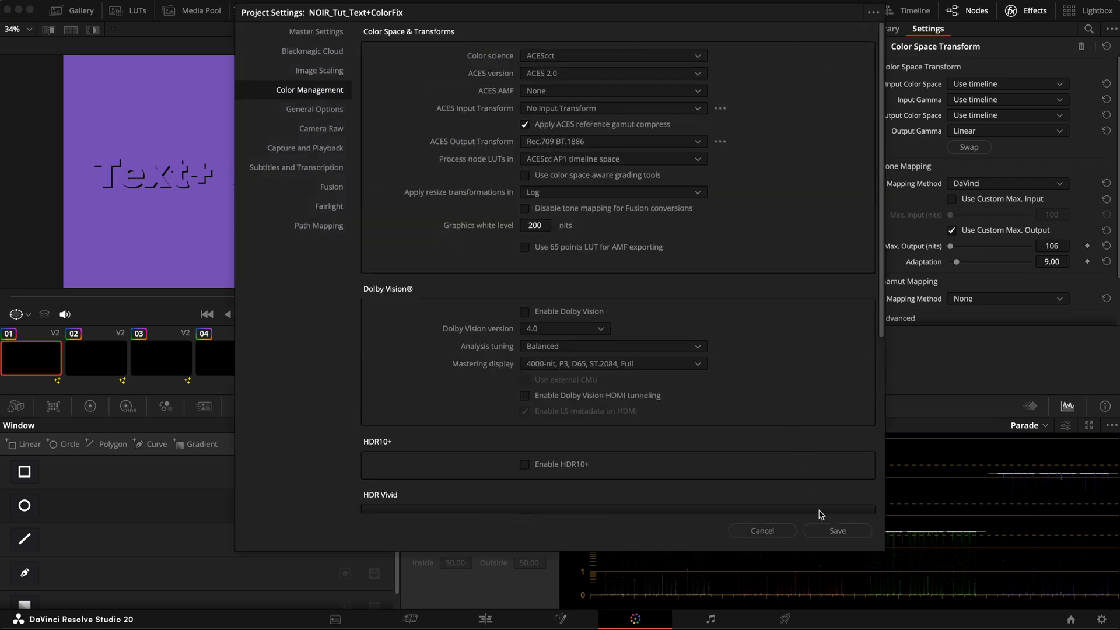
click(835, 529)
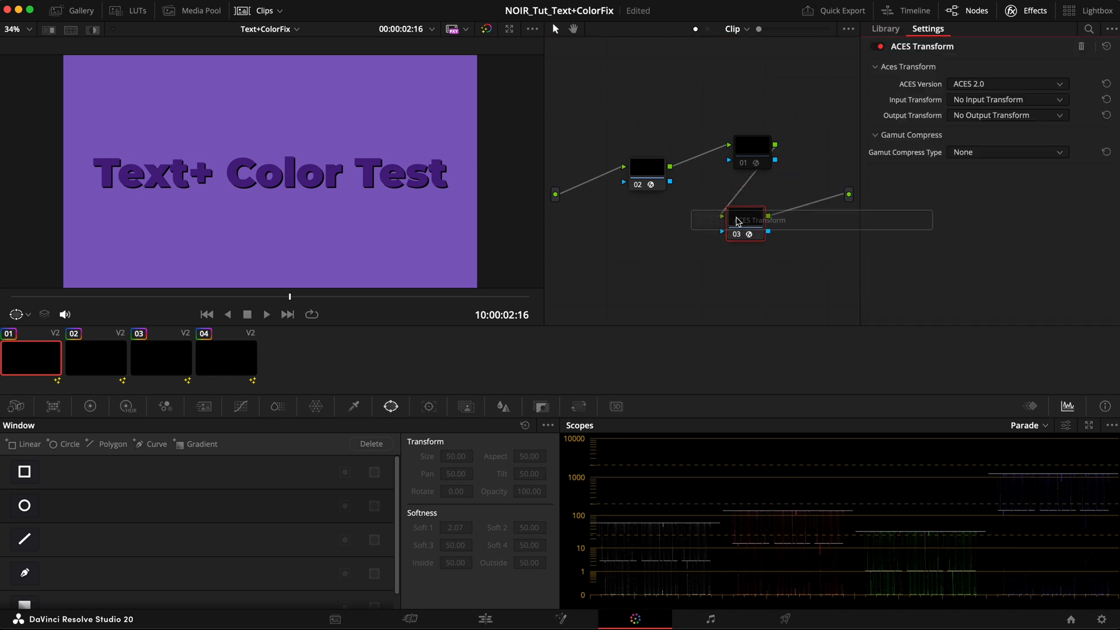
click(1006, 100)
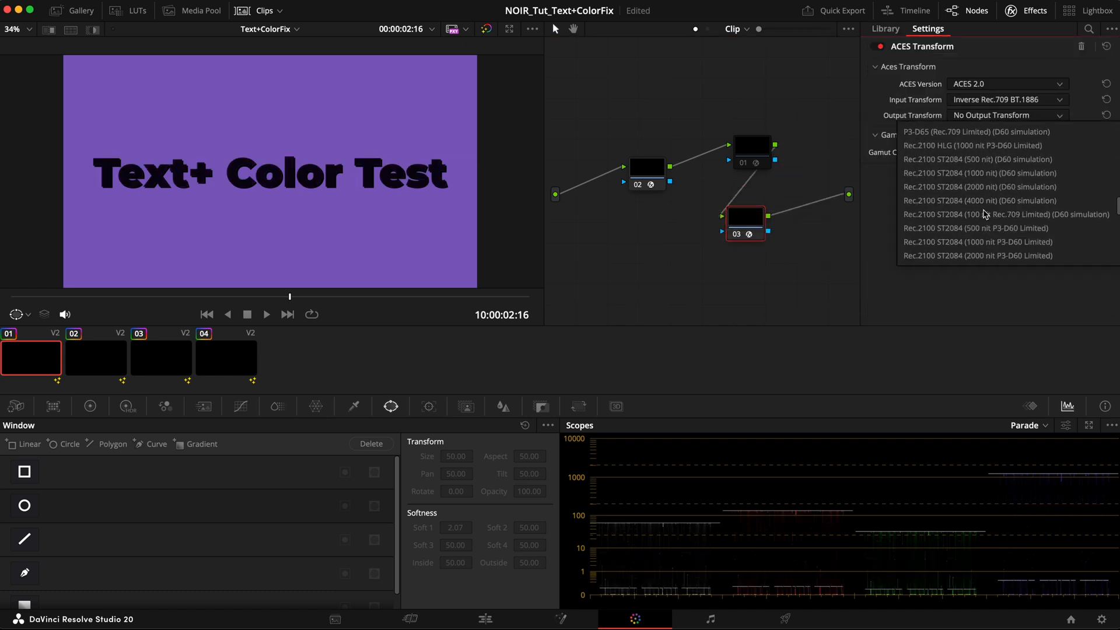